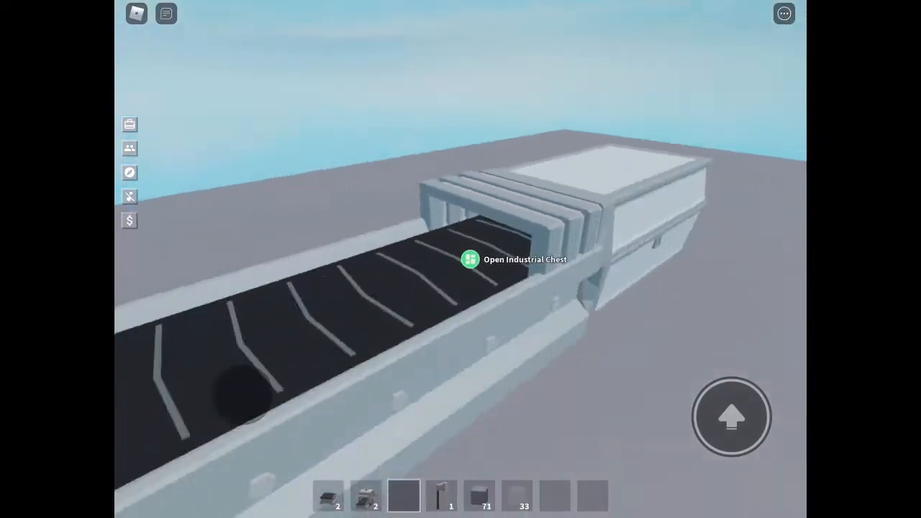
Set the industrial chest feeding the oven to take items In
{"action": "left_click", "coordinate": [469, 259]}
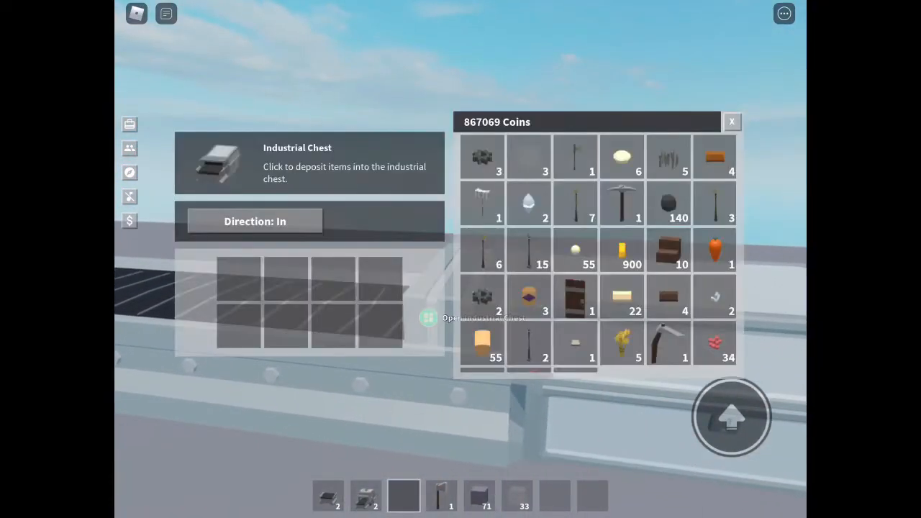
{"action": "left_click", "coordinate": [255, 222]}
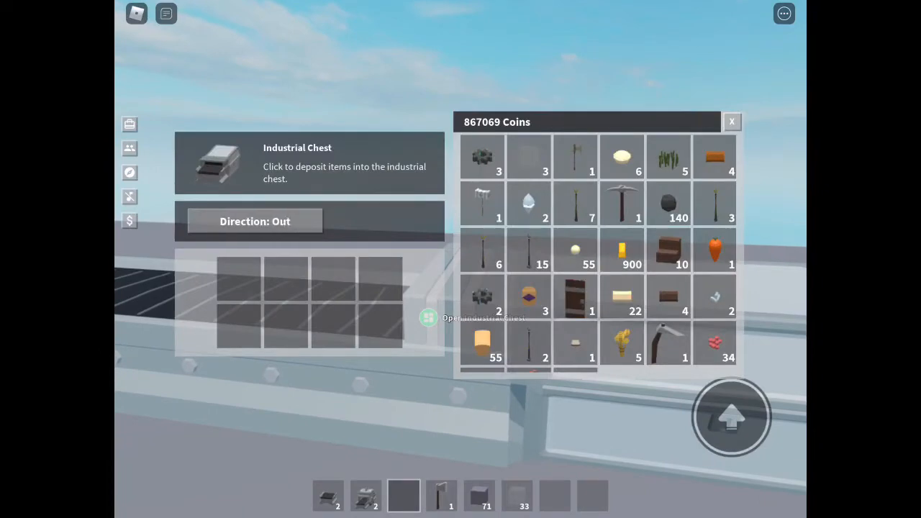
{"action": "left_click", "coordinate": [254, 222]}
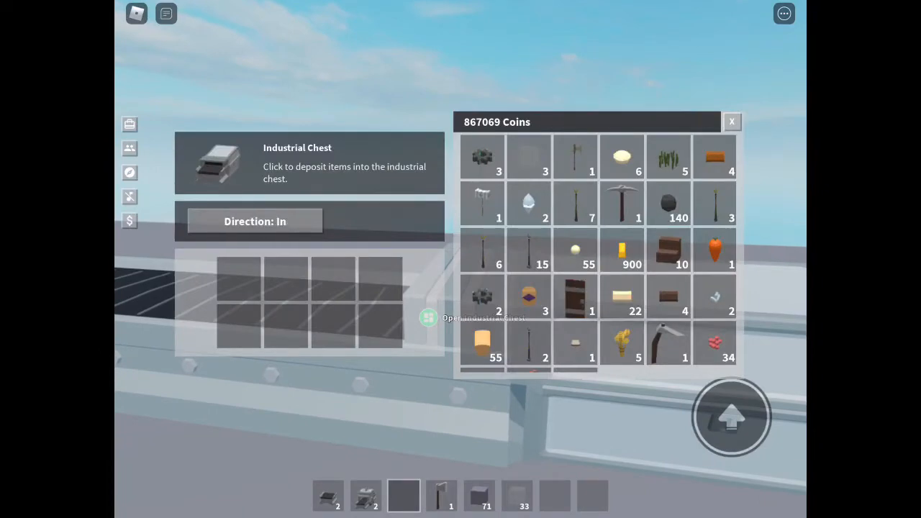
{"action": "left_click", "coordinate": [731, 121]}
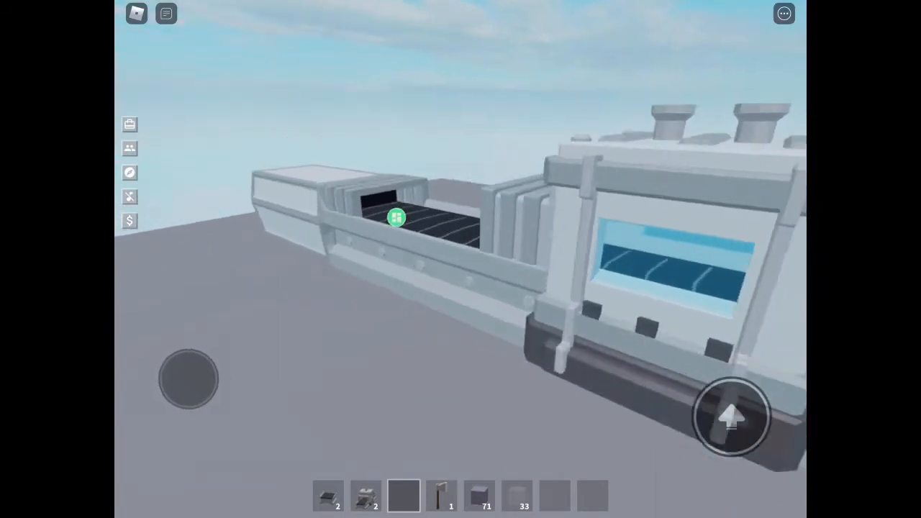
Set the industrial chest past the oven to send items Out
{"action": "left_click", "coordinate": [396, 217]}
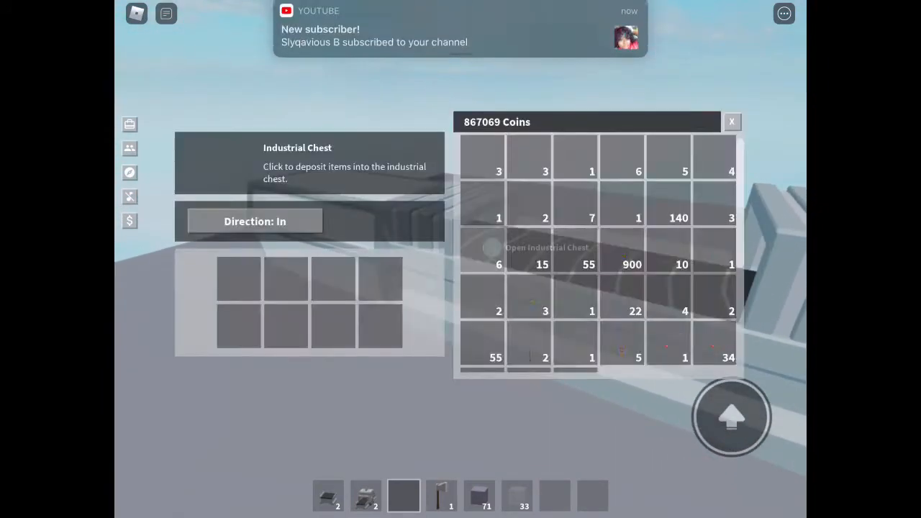
{"action": "left_click", "coordinate": [253, 221]}
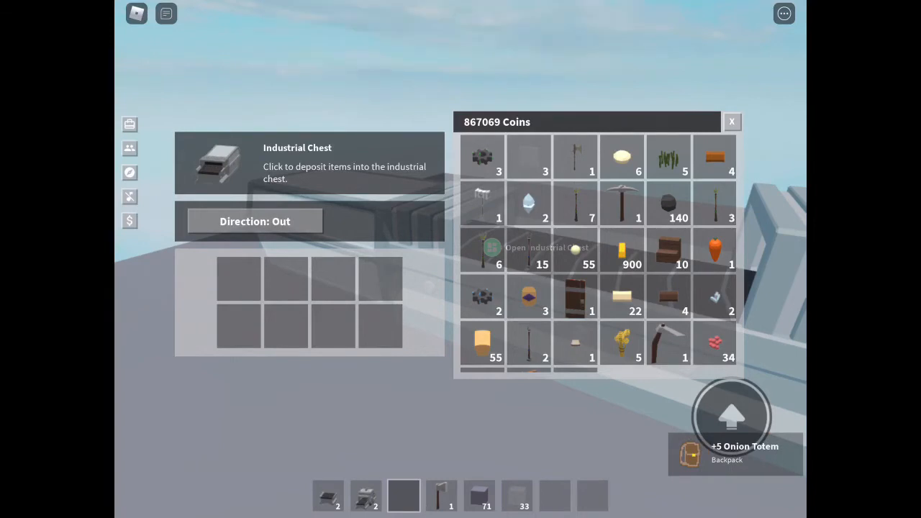
{"action": "left_click", "coordinate": [731, 121]}
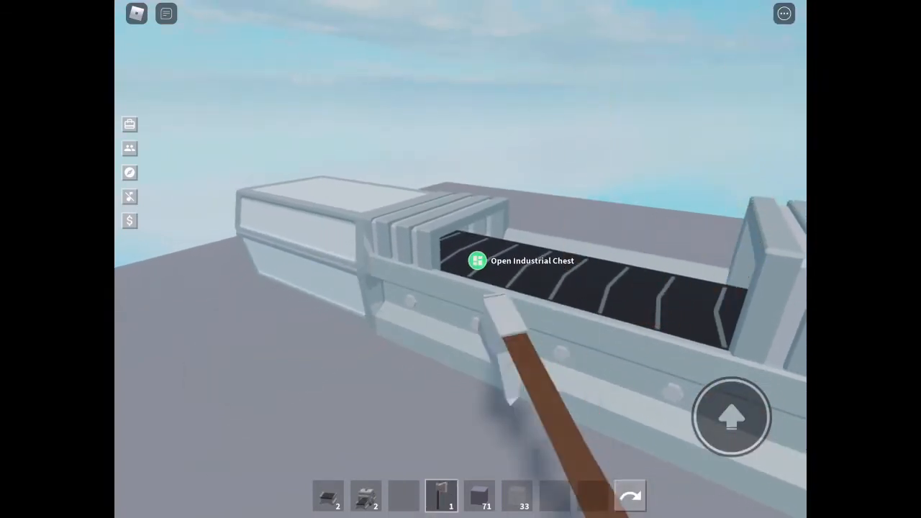
Re-place the conveyor and industrial chest, then check both chests' In and Out directions
{"action": "left_click", "coordinate": [477, 260]}
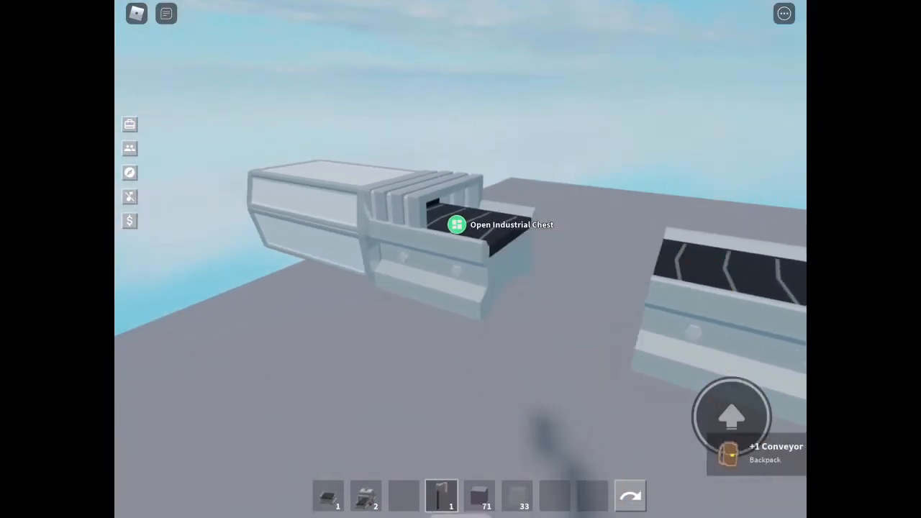
{"action": "left_click", "coordinate": [456, 225]}
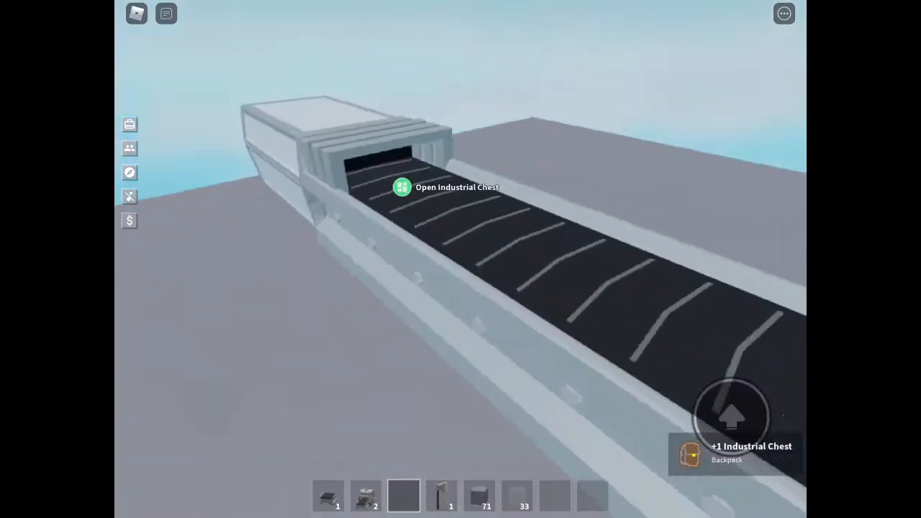
{"action": "left_click", "coordinate": [401, 187]}
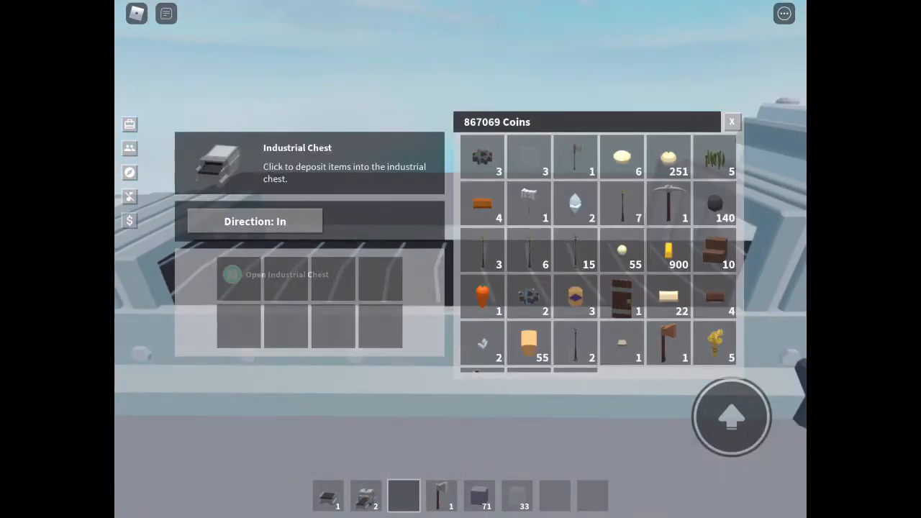
{"action": "left_click", "coordinate": [731, 121]}
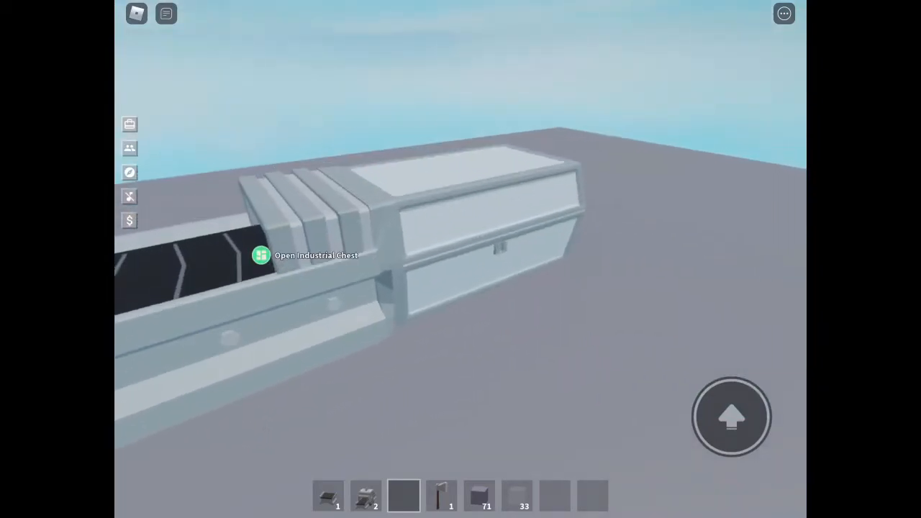
{"action": "left_click", "coordinate": [262, 255]}
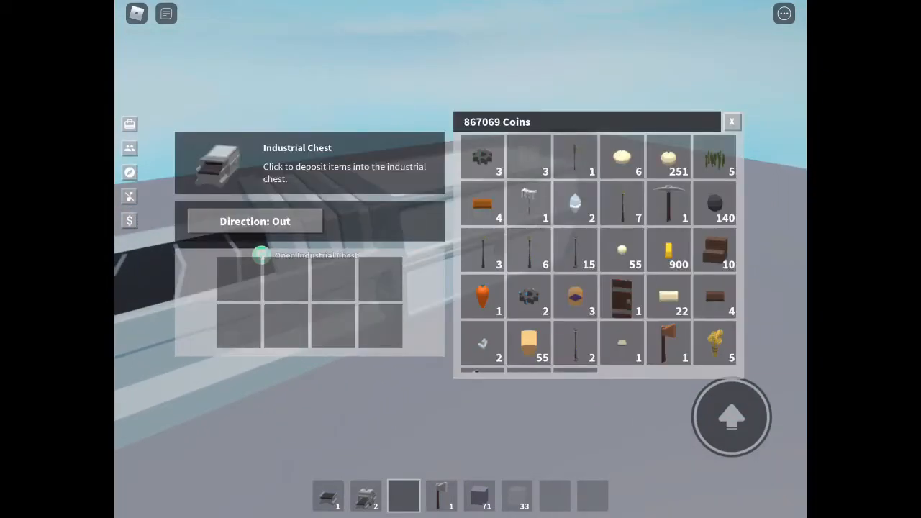
{"action": "left_click", "coordinate": [731, 121]}
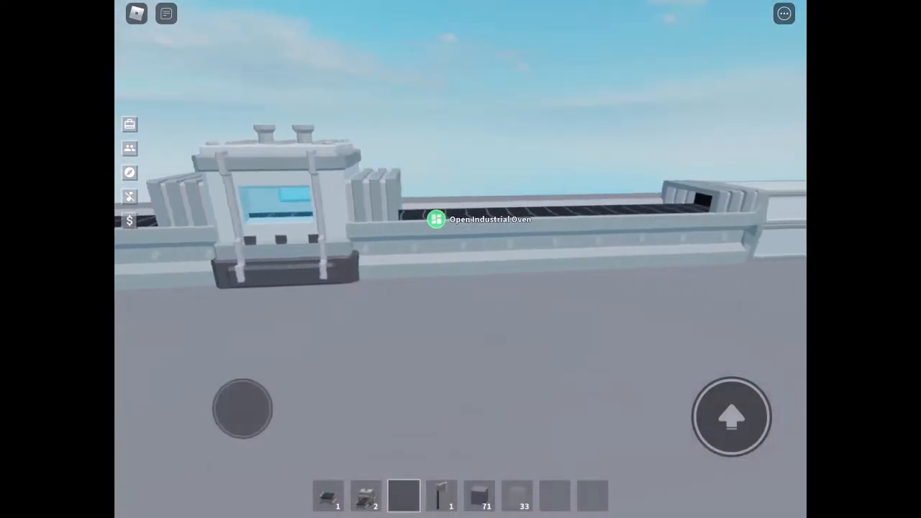
Select the Coal Totem from the backpack and place it beside the oven
{"action": "left_click", "coordinate": [437, 219]}
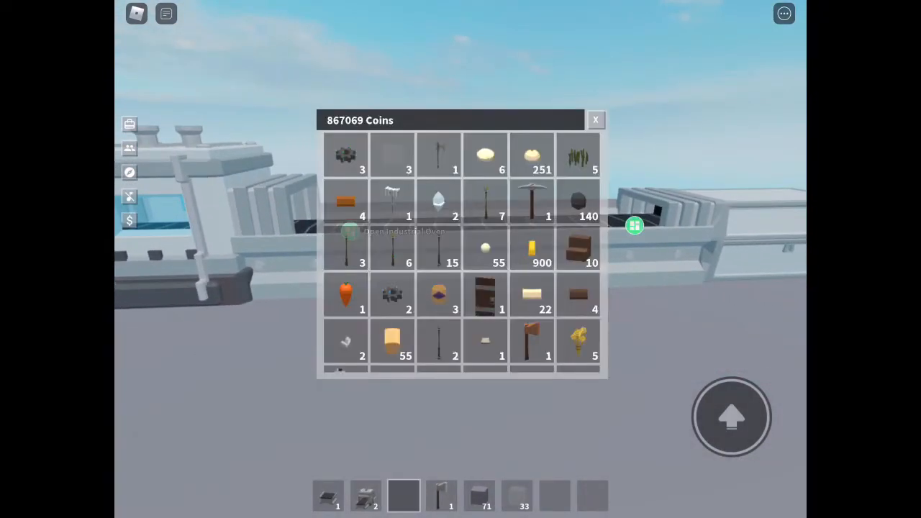
{"action": "scroll", "scroll_direction": "down", "scroll_amount": 3}
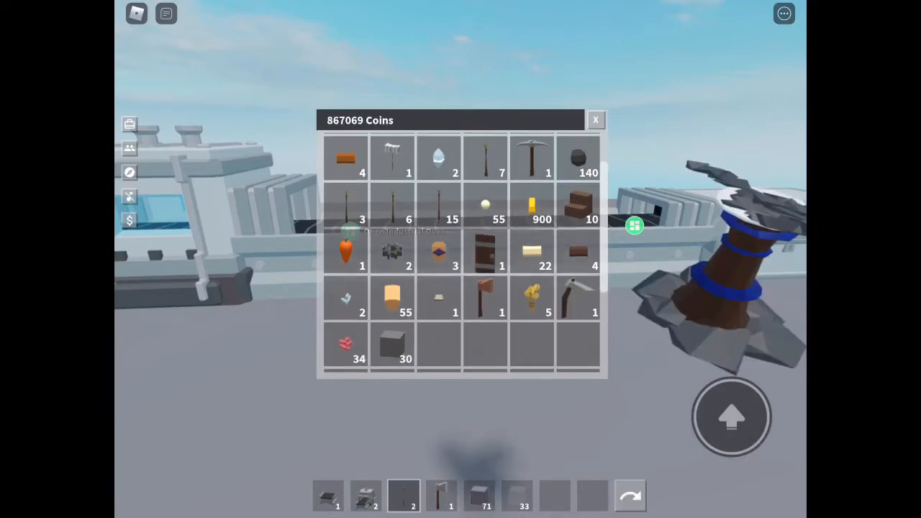
{"action": "left_click", "coordinate": [596, 121]}
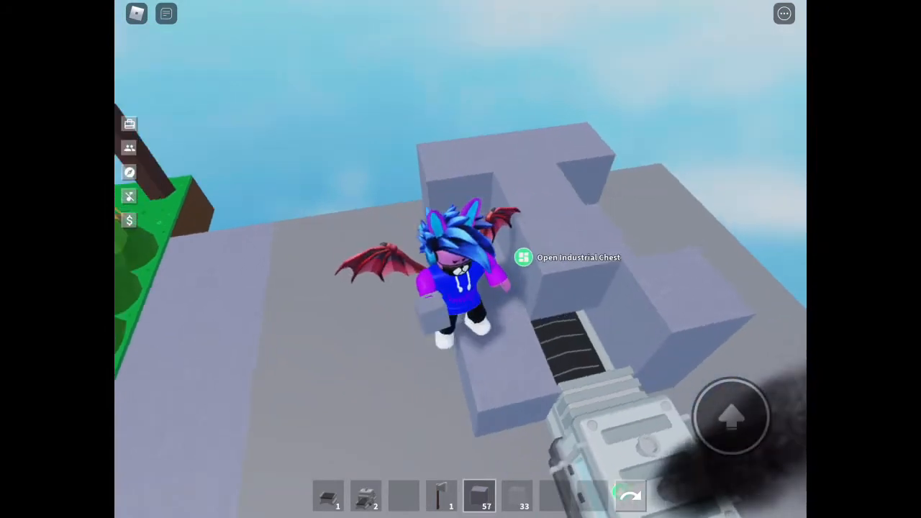
Place the remaining blocks and glass to enclose the oven setup
{"action": "left_click", "coordinate": [441, 495]}
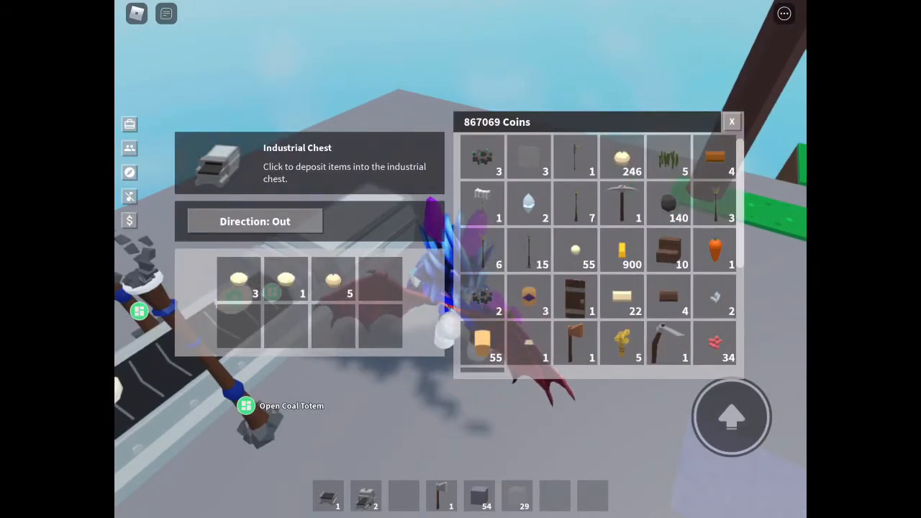
Withdraw the cooked bread stack from the output industrial chest
{"action": "left_click", "coordinate": [731, 121]}
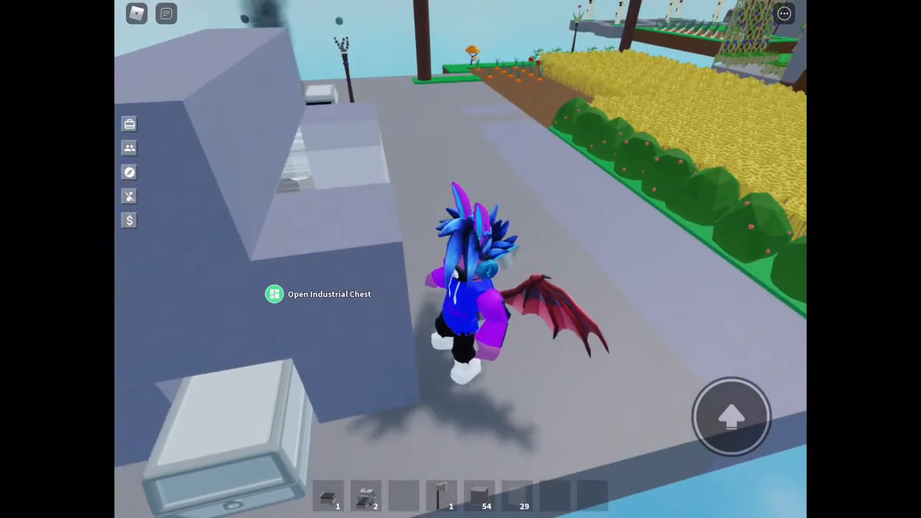
{"action": "left_click", "coordinate": [274, 294]}
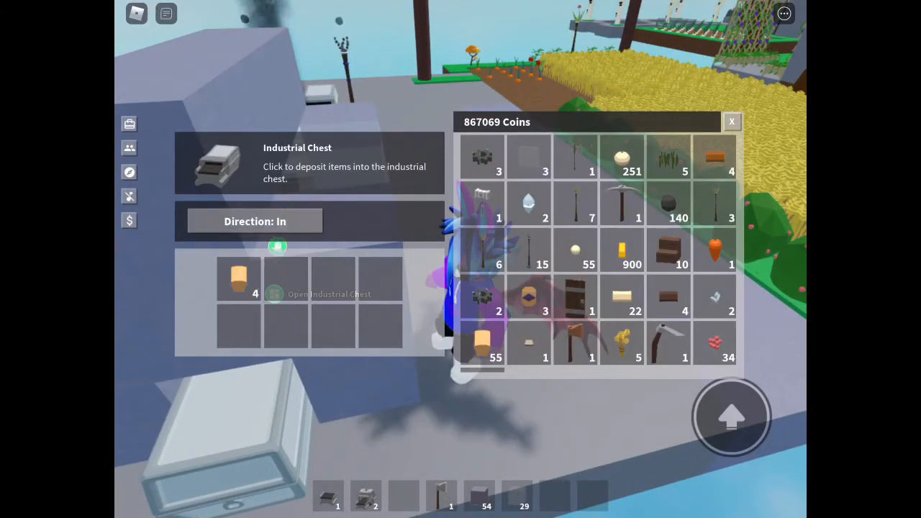
{"action": "left_click", "coordinate": [239, 280]}
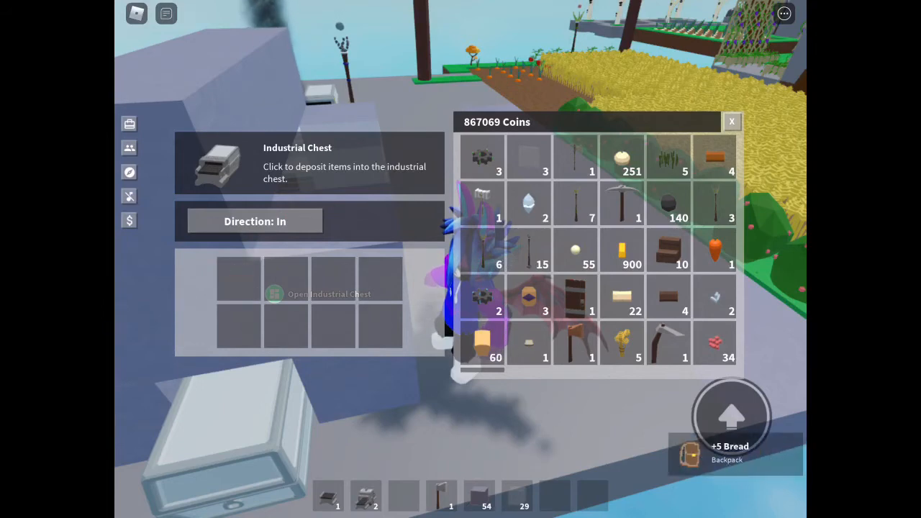
{"action": "left_click", "coordinate": [731, 121]}
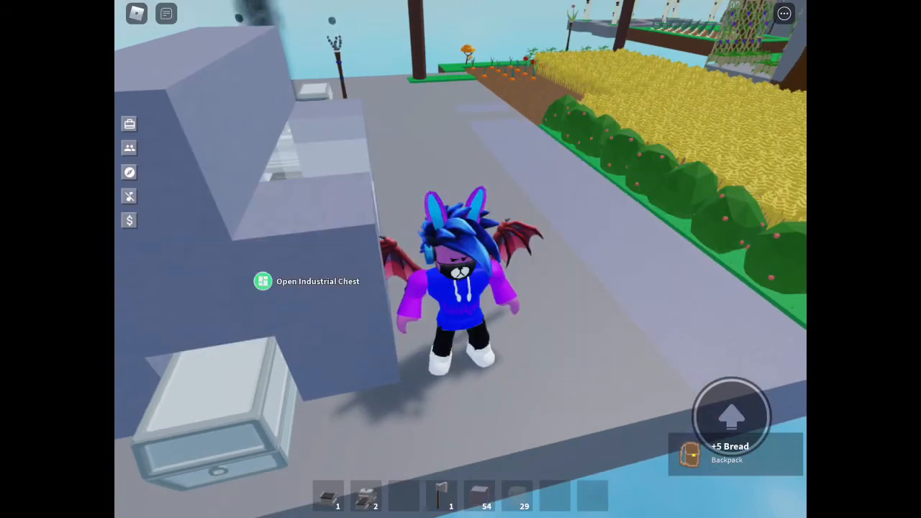
Check the backpack to confirm the bread stack of 60 sits on the hotbar
{"action": "left_click", "coordinate": [262, 280]}
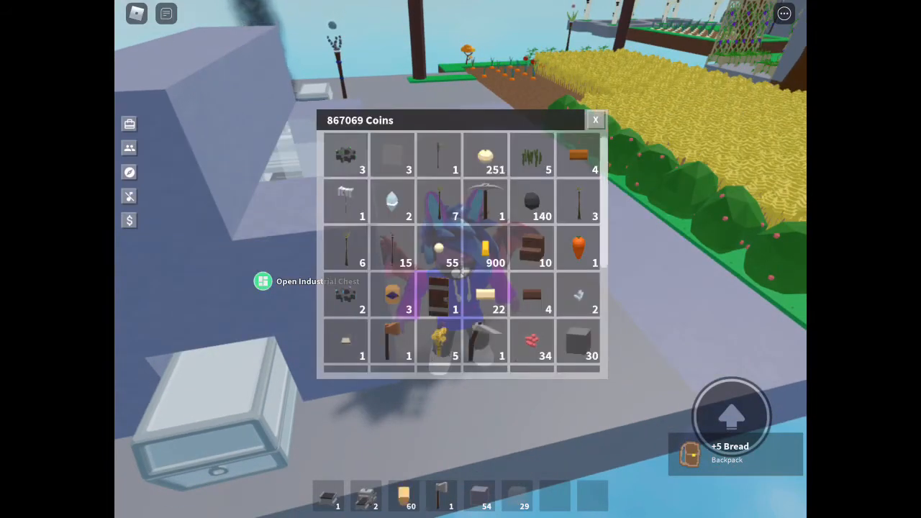
{"action": "left_click", "coordinate": [596, 120]}
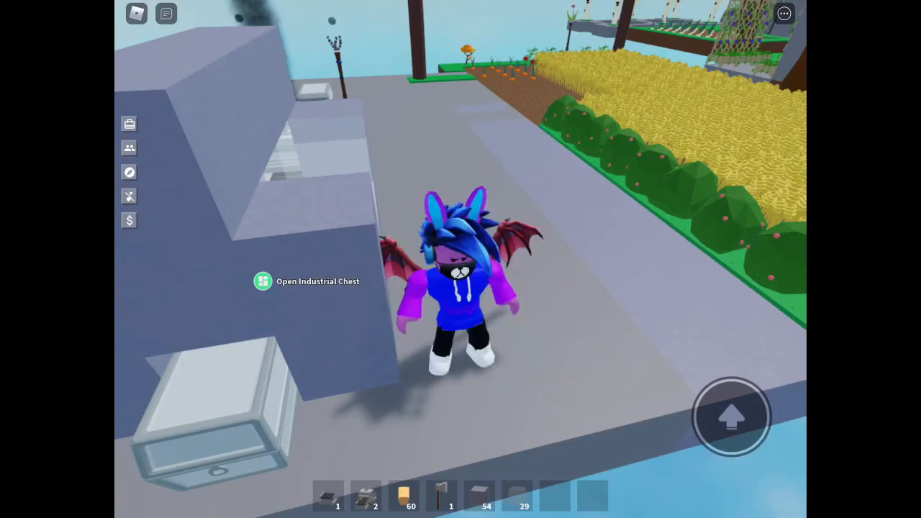